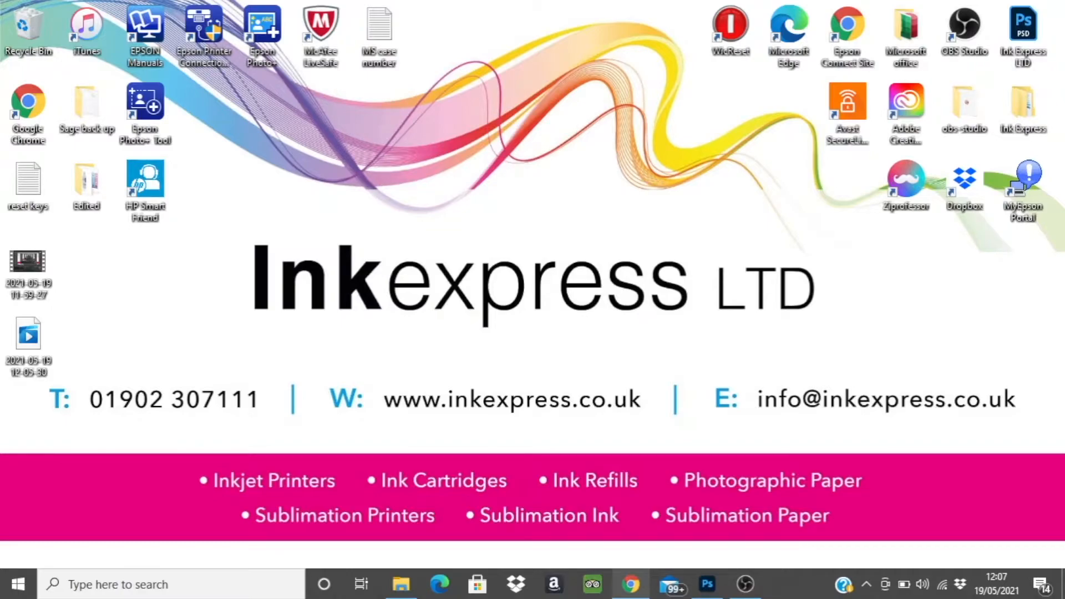
# Step: Download the IE_InktecSublinova_EPSON_ET2710.icm attachment from the Ink Express ICC Profile email
pyautogui.click(630, 584)
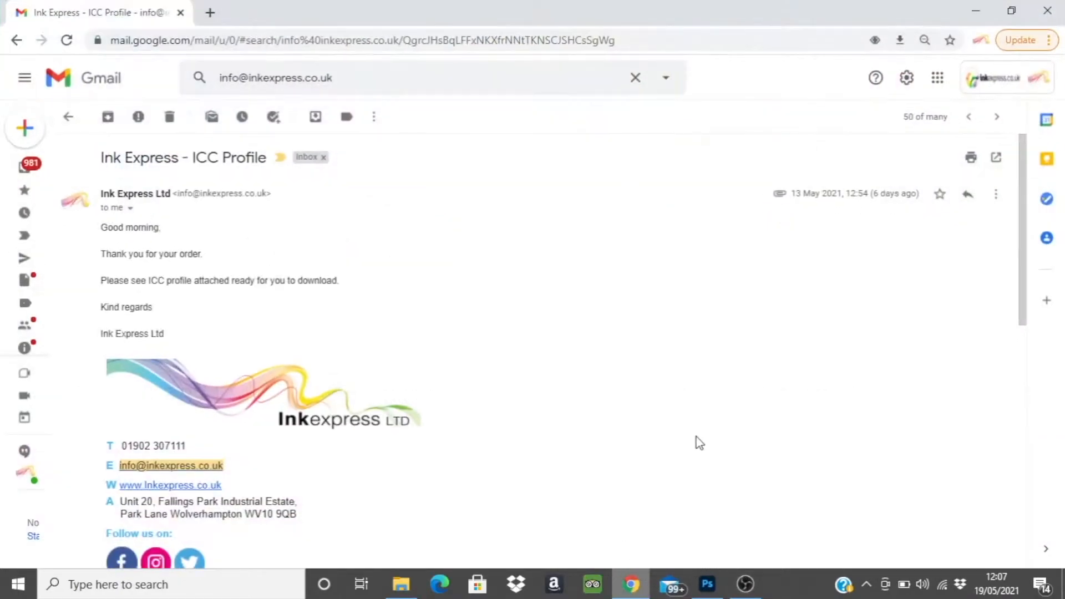
pyautogui.scroll(-3)
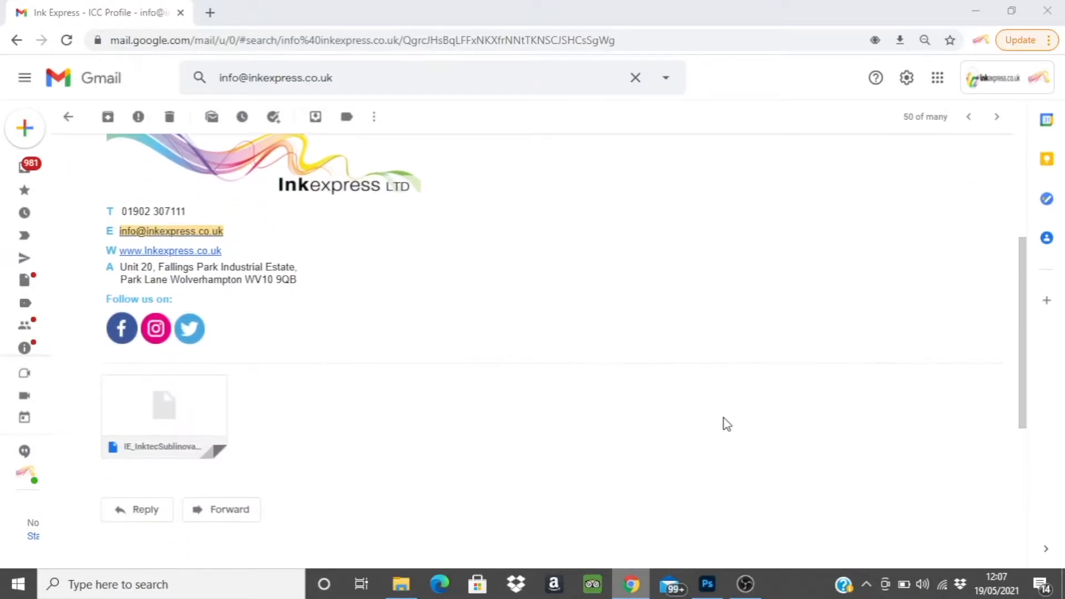
pyautogui.moveTo(315, 411)
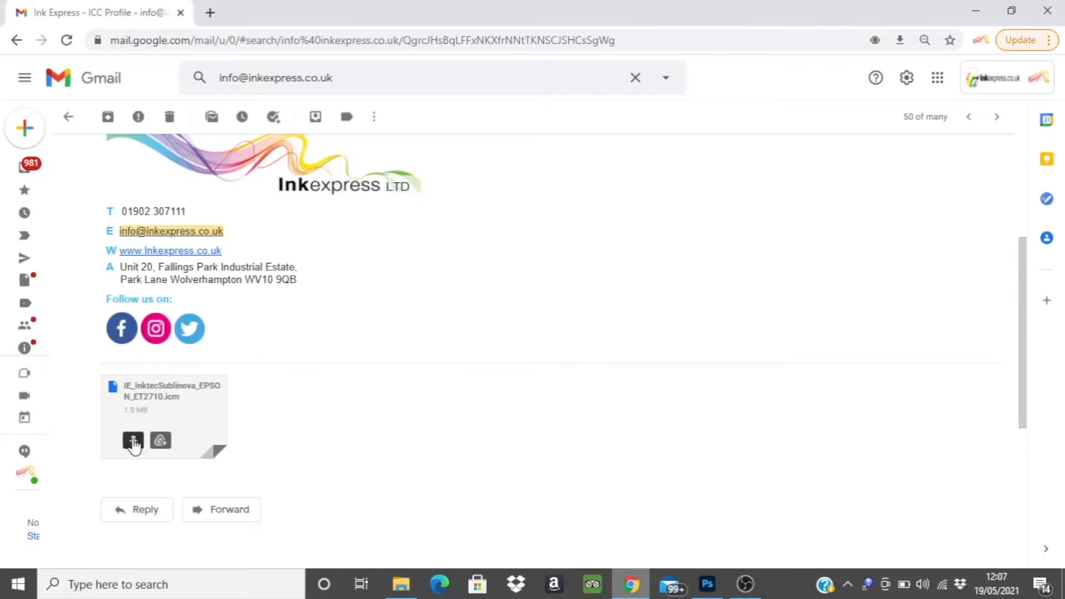
pyautogui.click(132, 441)
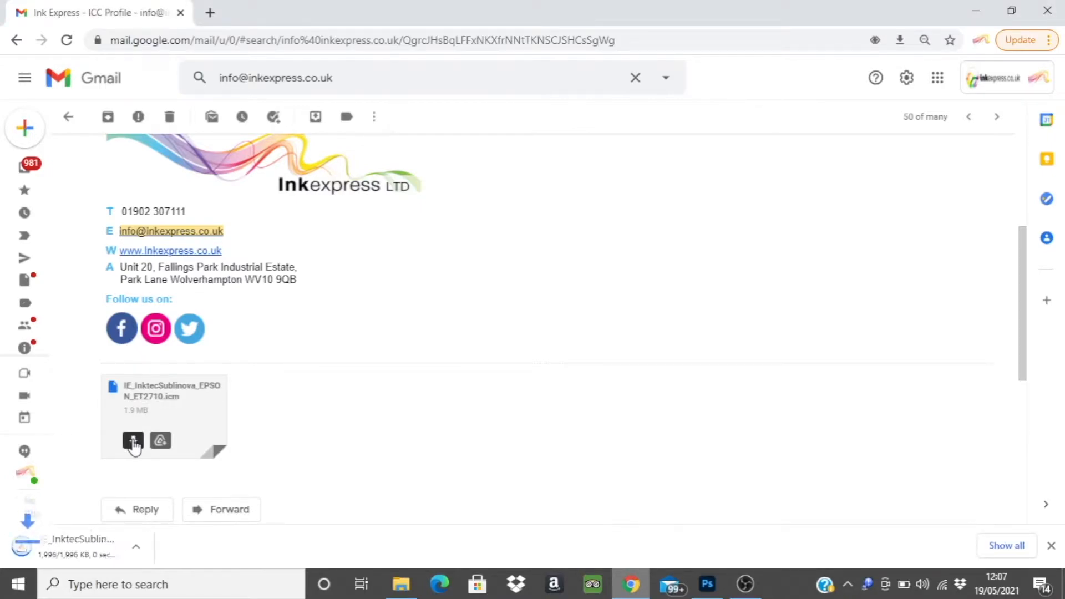
pyautogui.click(133, 441)
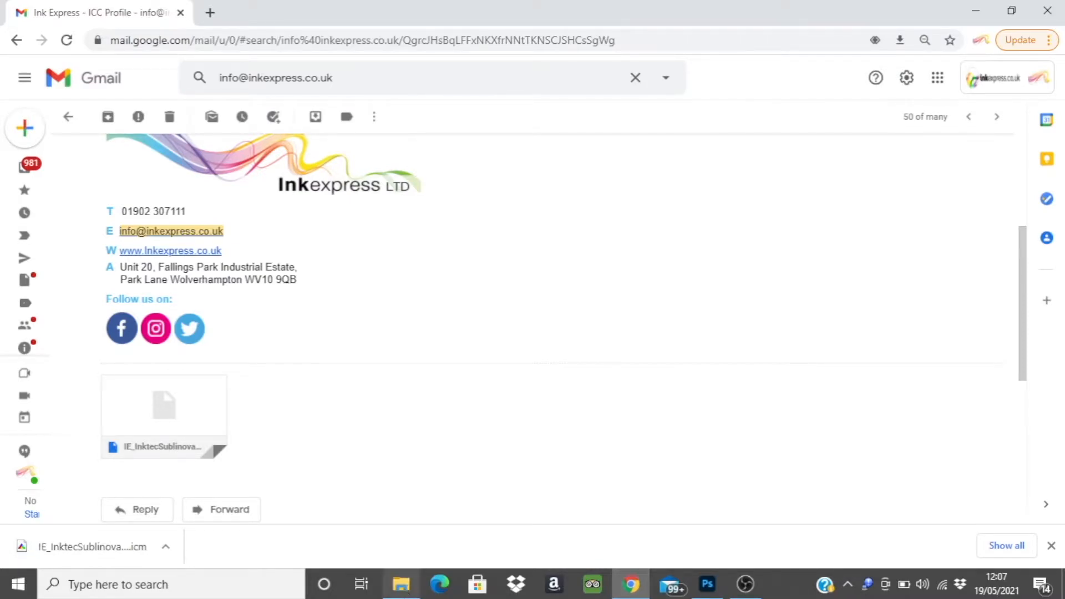
# Step: Install the IE_InktecSublinova_EPSON_ET2710 profile from Downloads using the right-click Install Profile option
pyautogui.click(400, 584)
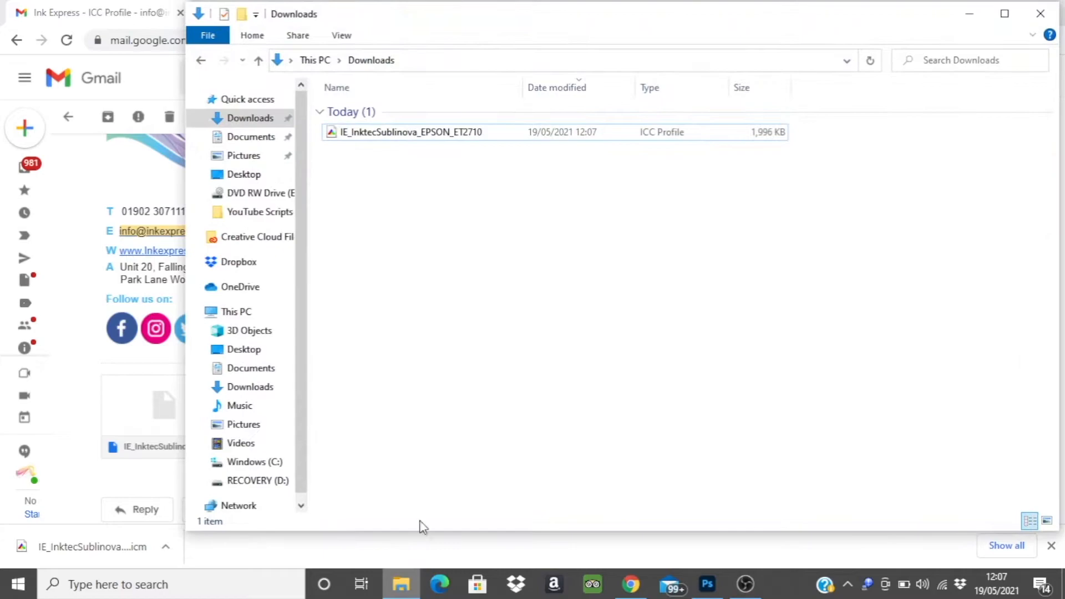
pyautogui.moveTo(492, 191)
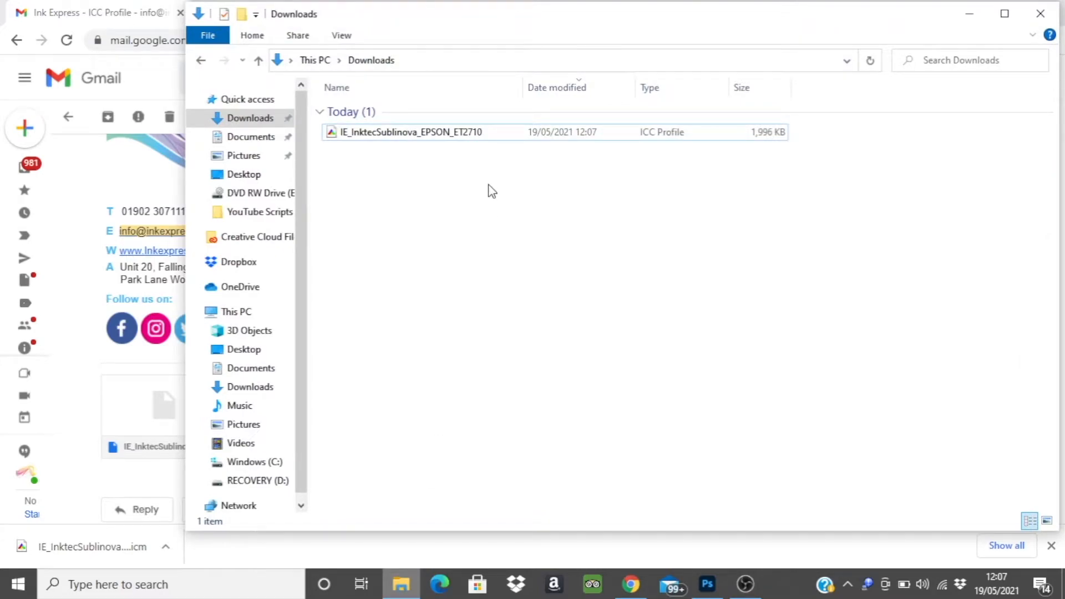
pyautogui.click(407, 132)
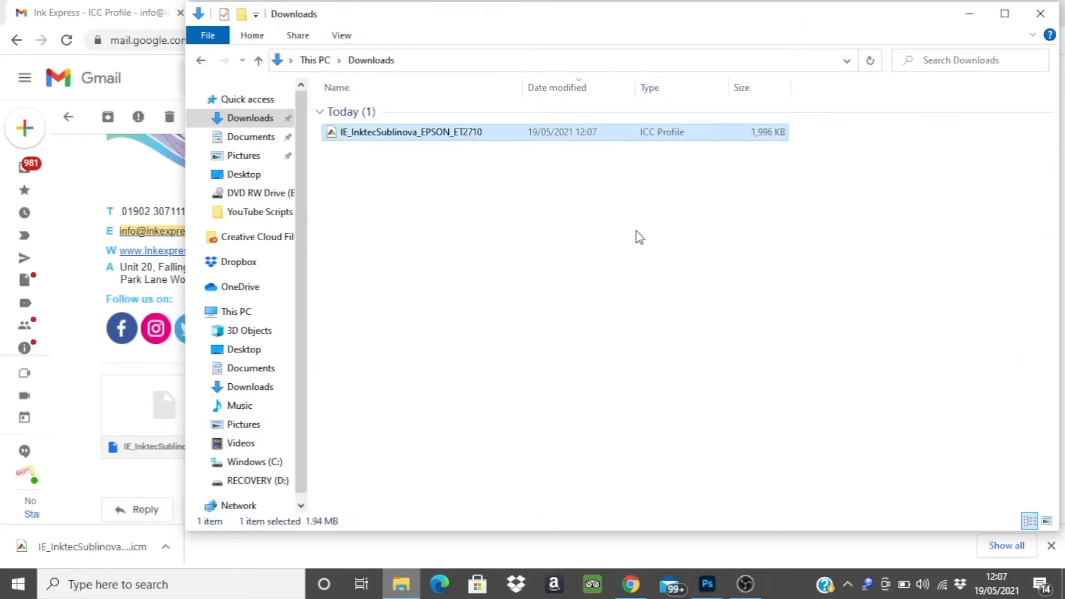
pyautogui.moveTo(625, 220)
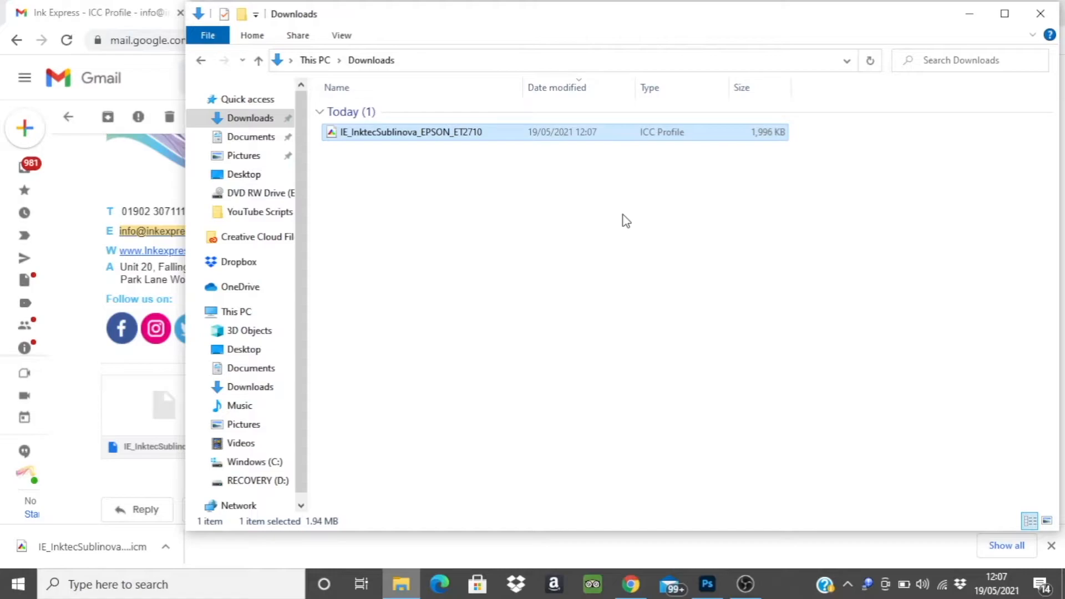
pyautogui.rightClick(408, 132)
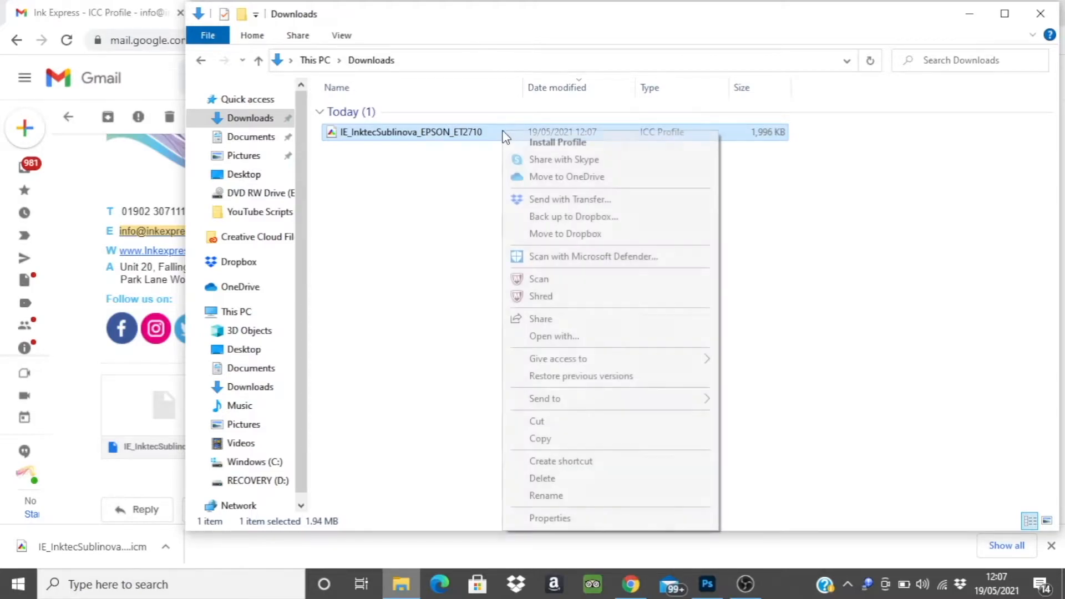
pyautogui.click(611, 145)
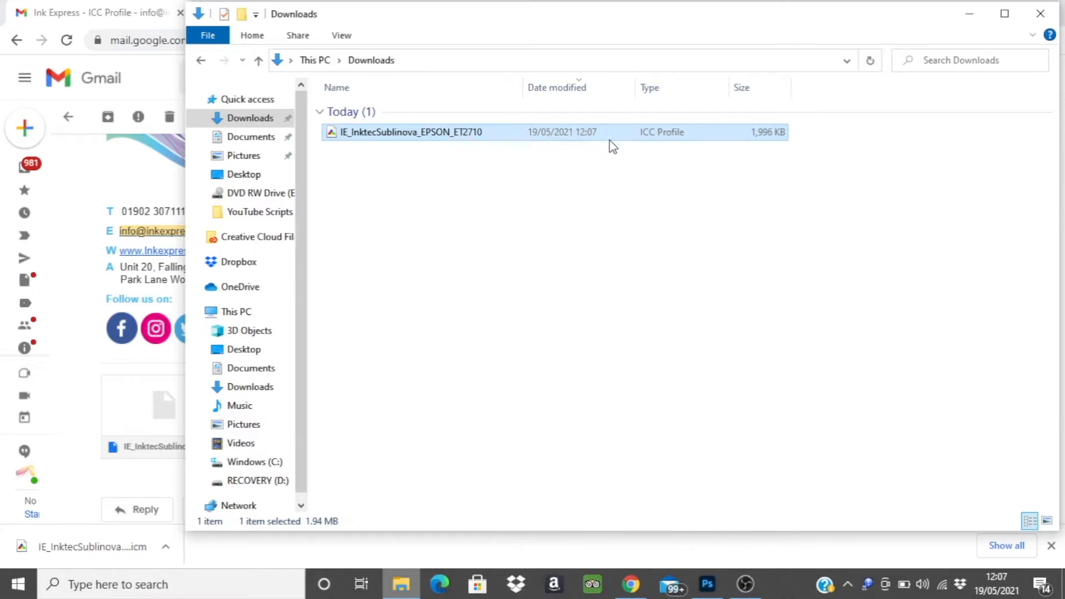
pyautogui.moveTo(556, 224)
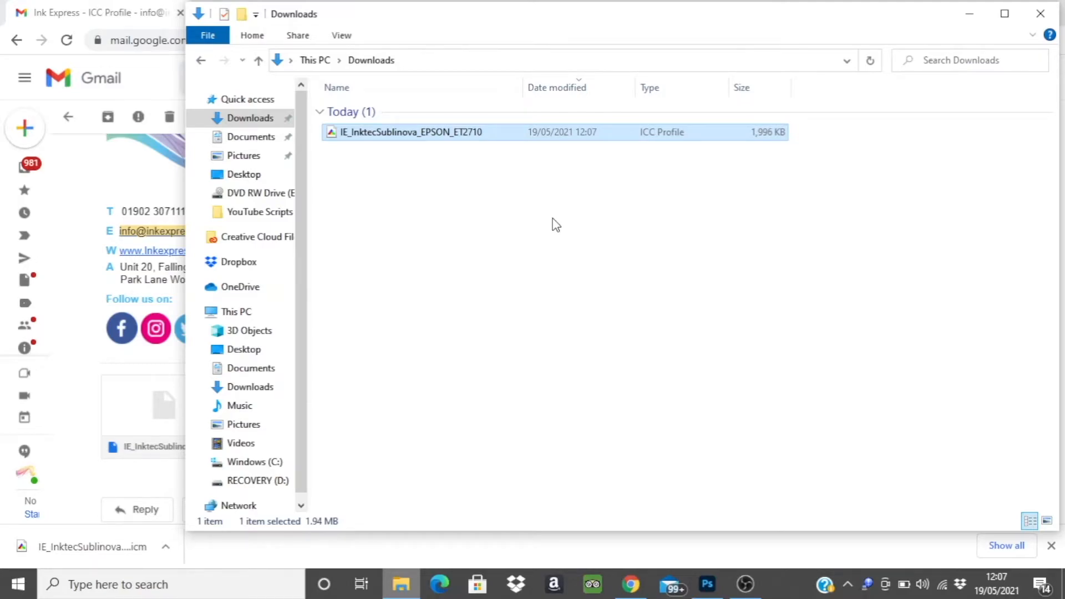
pyautogui.moveTo(505, 138)
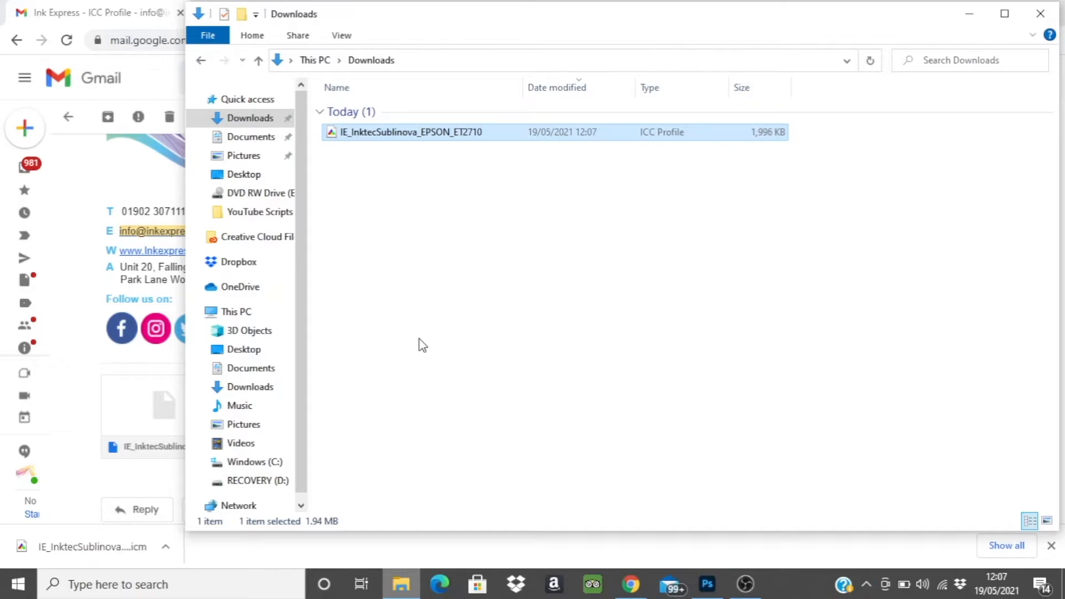
# Step: Go from This PC to C:\Windows and search 'sys' to reach system32
pyautogui.click(237, 311)
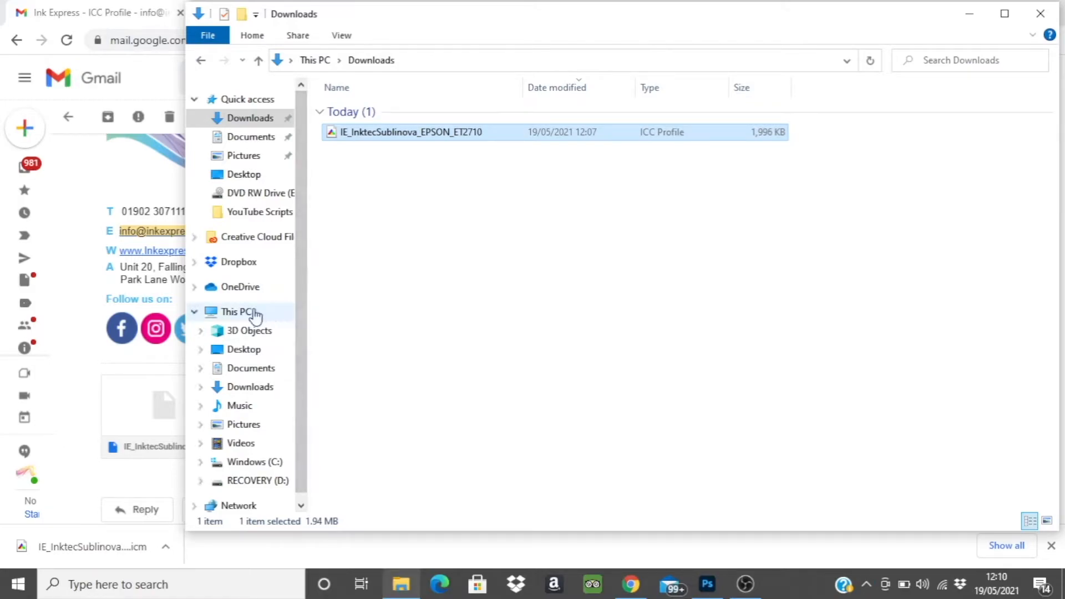
pyautogui.click(236, 311)
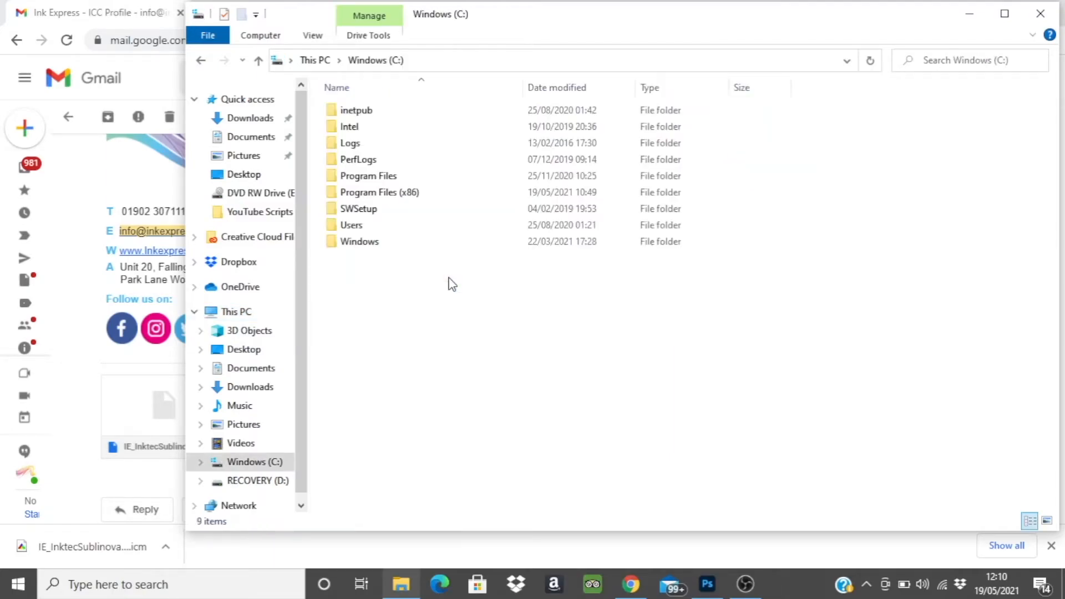
pyautogui.click(360, 241)
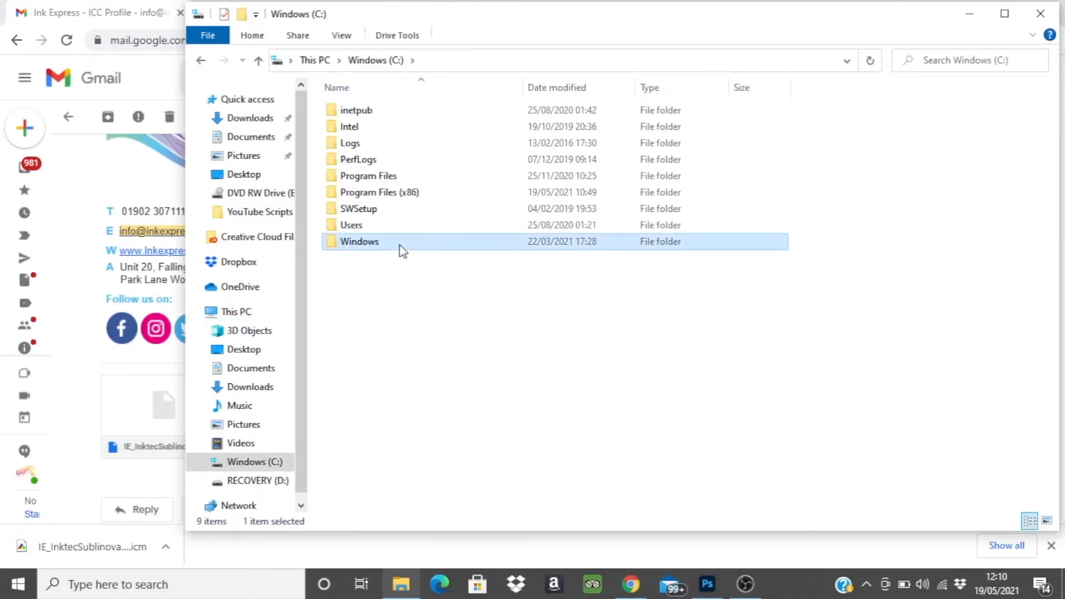
pyautogui.doubleClick(359, 242)
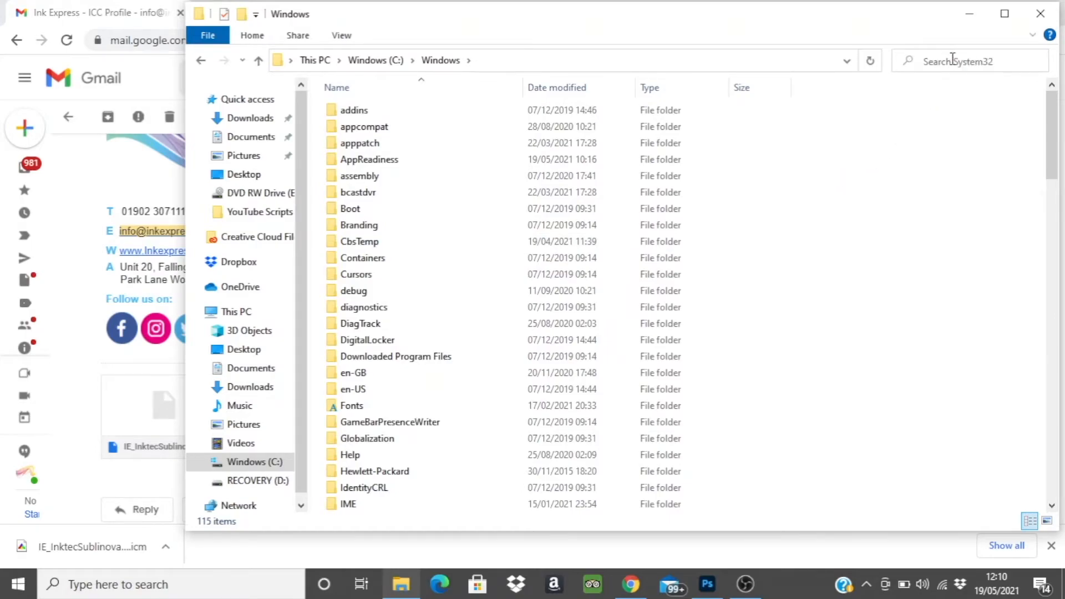
pyautogui.write('sys')
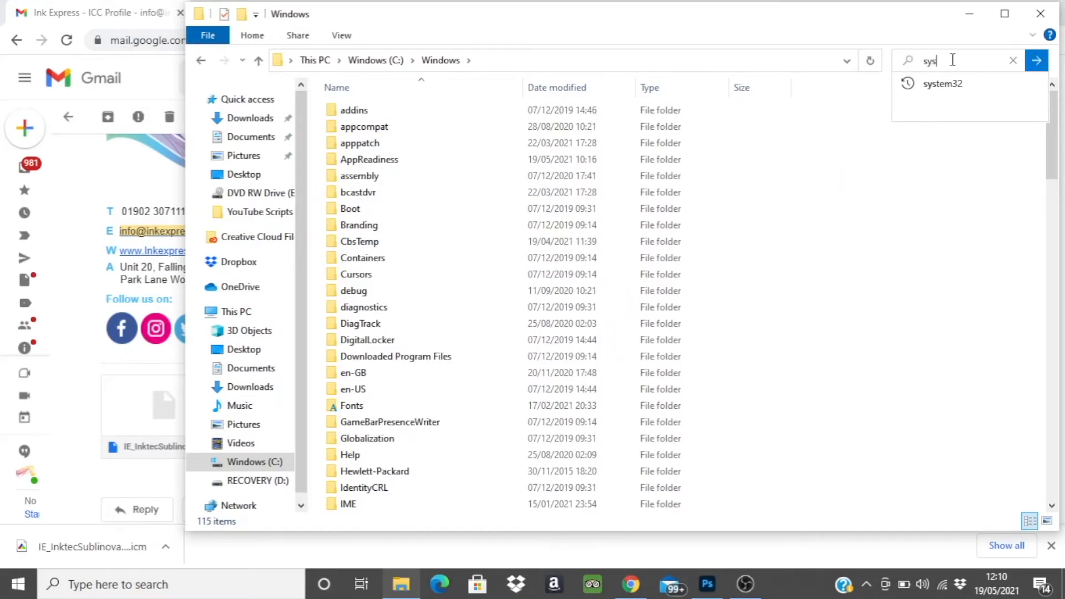
pyautogui.click(943, 83)
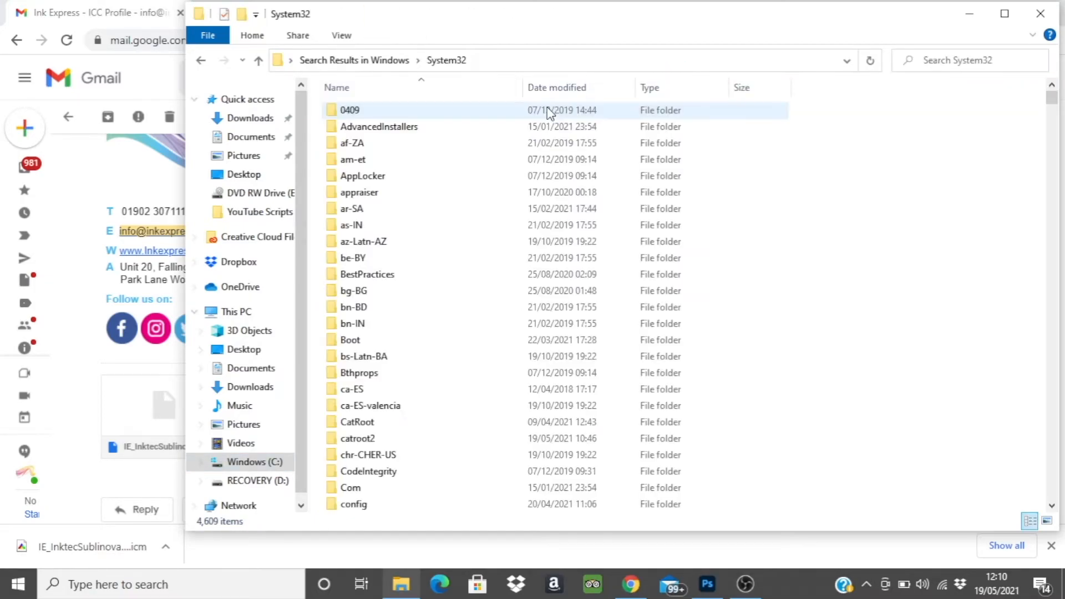
# Step: Search System32 for the spool folder
pyautogui.click(965, 60)
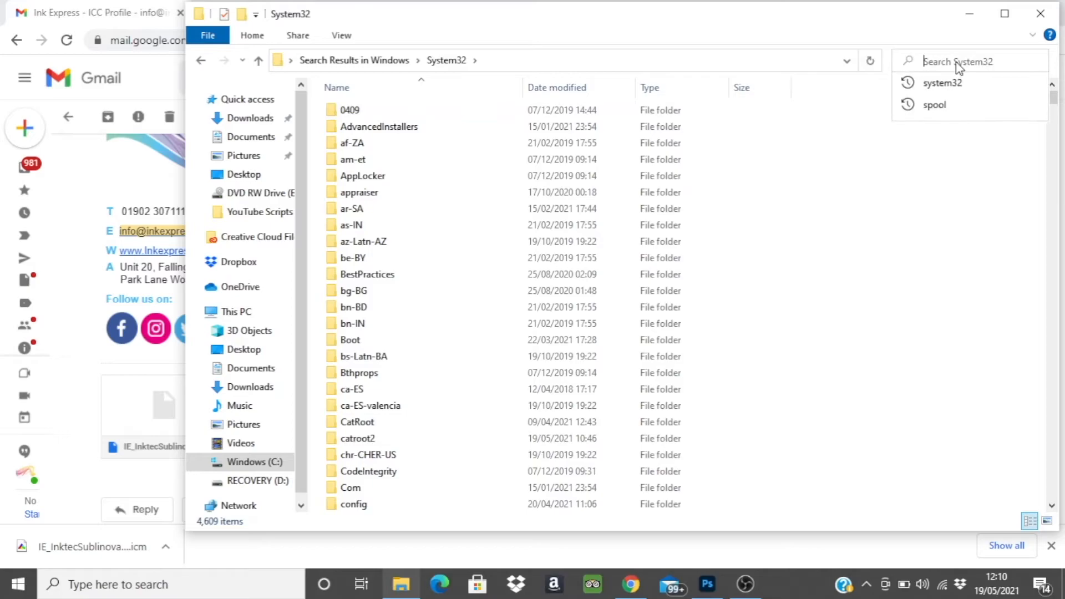
pyautogui.click(935, 105)
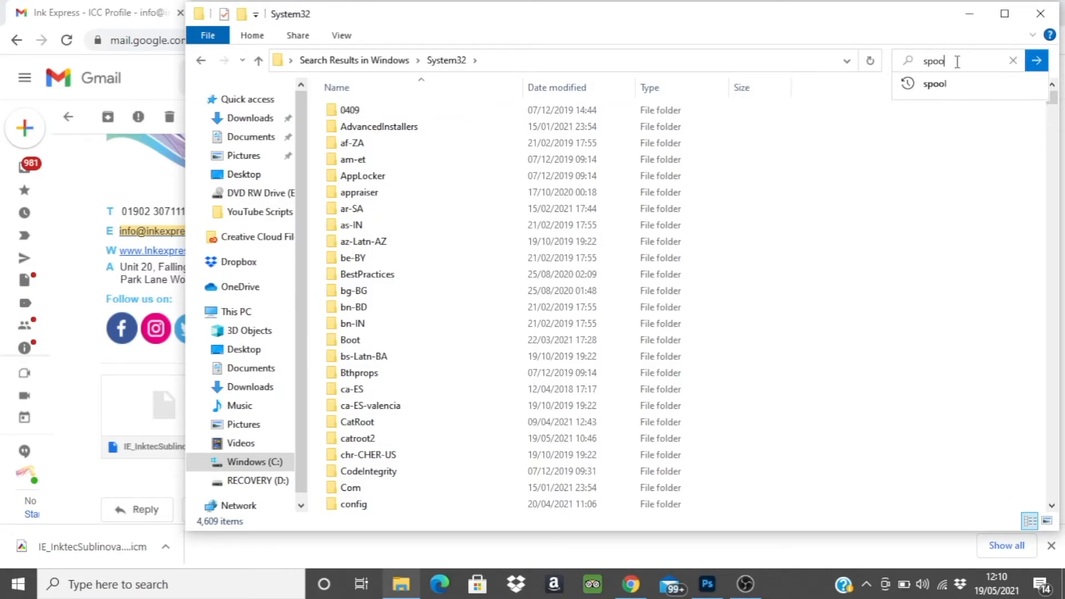
pyautogui.click(1036, 60)
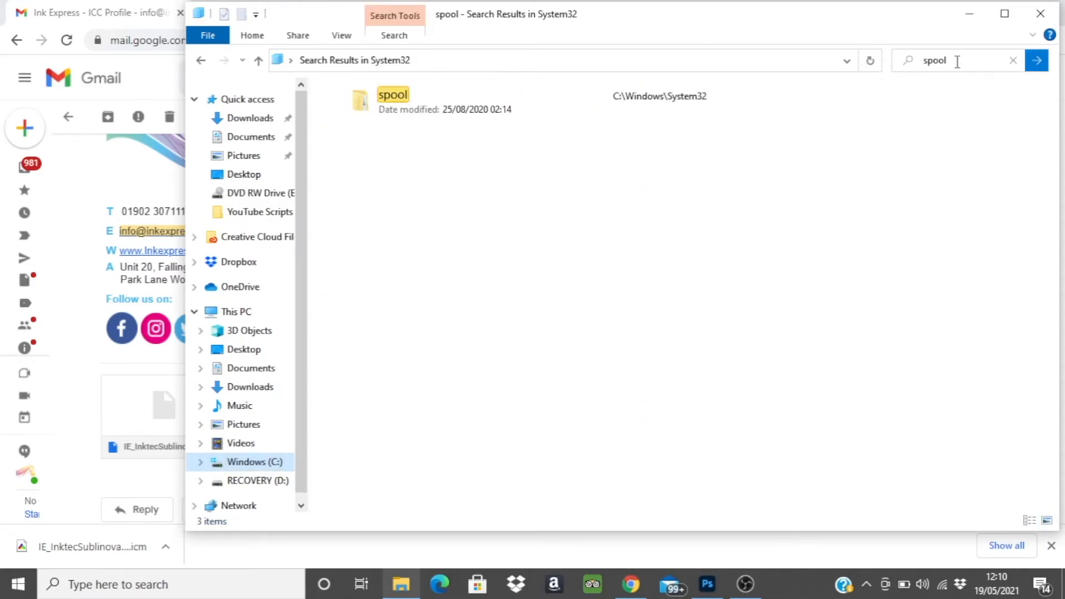
# Step: Open spool\drivers\color and select the installed IE_InktecSublinova_EPSON_ET2710 profile
pyautogui.doubleClick(393, 100)
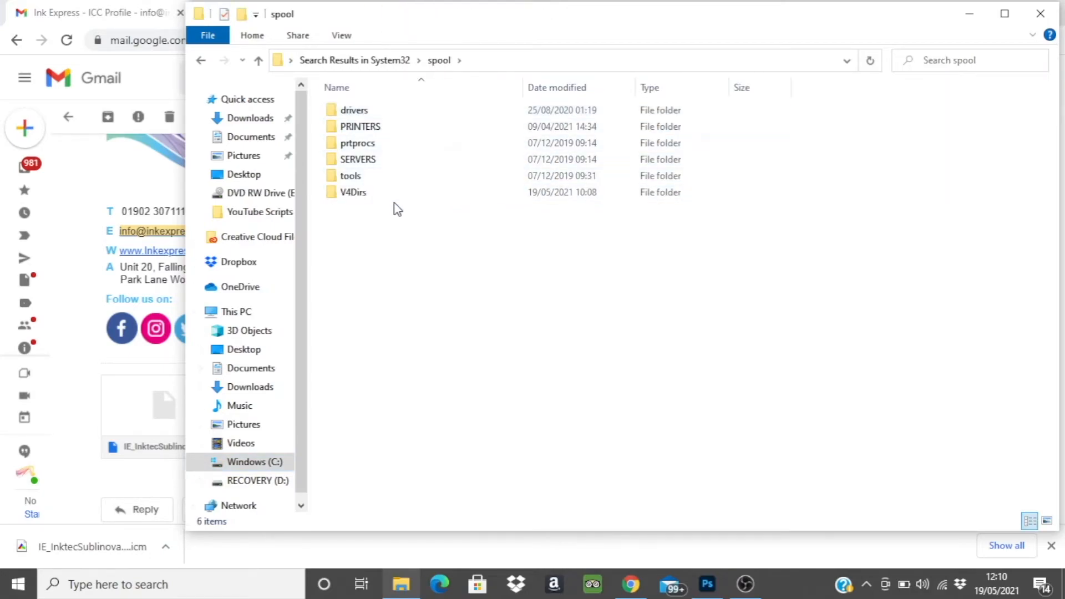
pyautogui.doubleClick(354, 110)
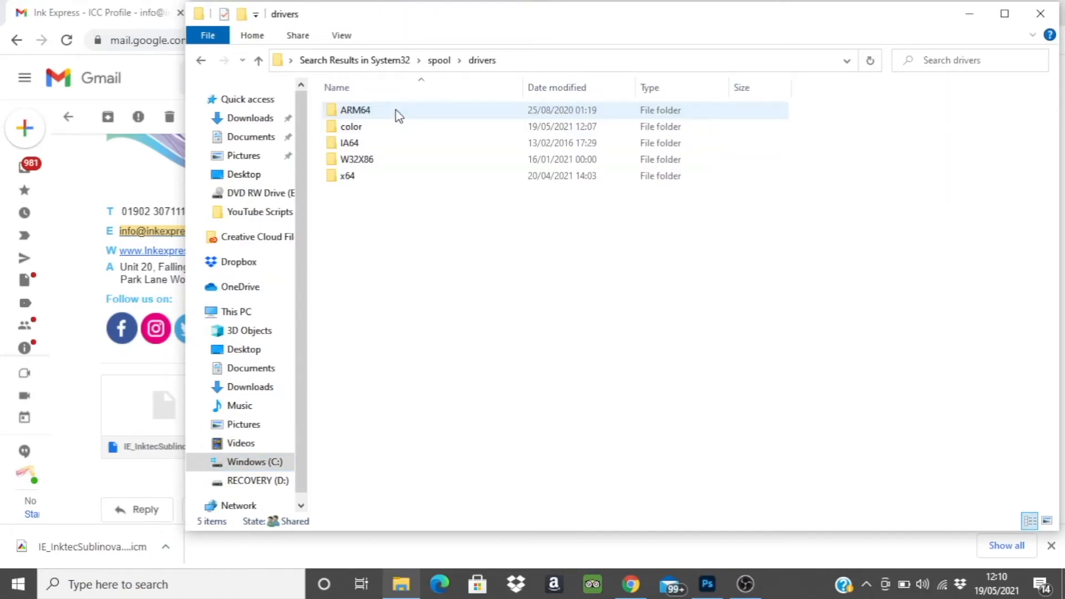
pyautogui.doubleClick(352, 127)
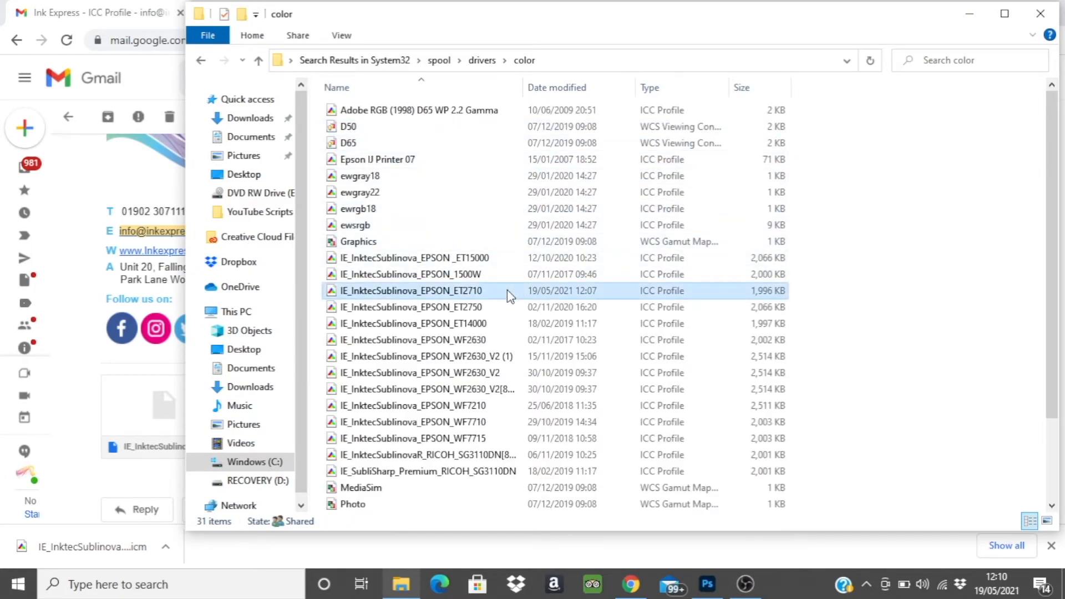
pyautogui.click(408, 290)
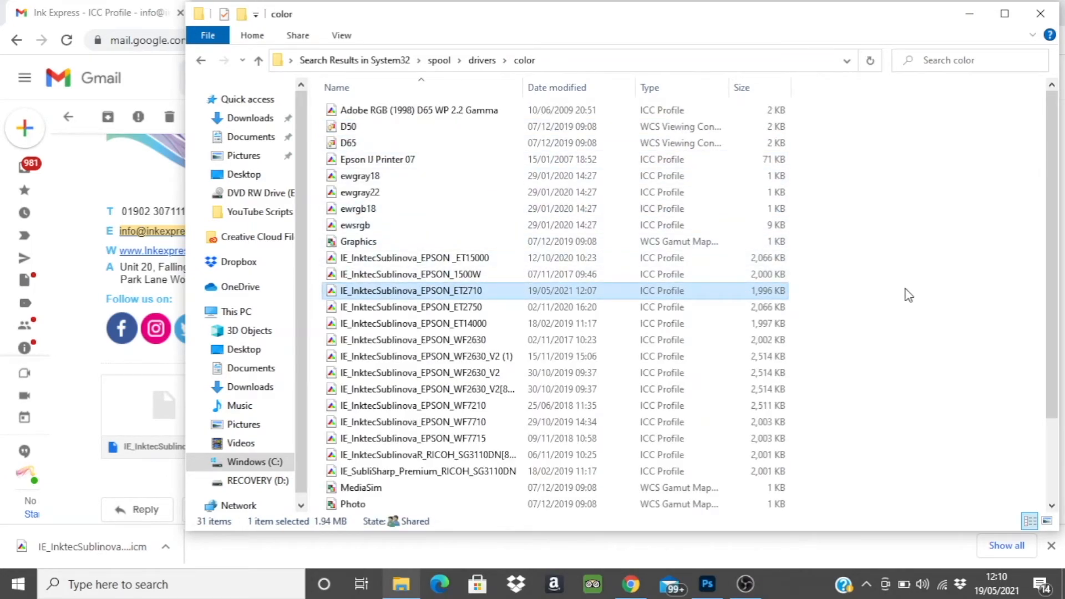